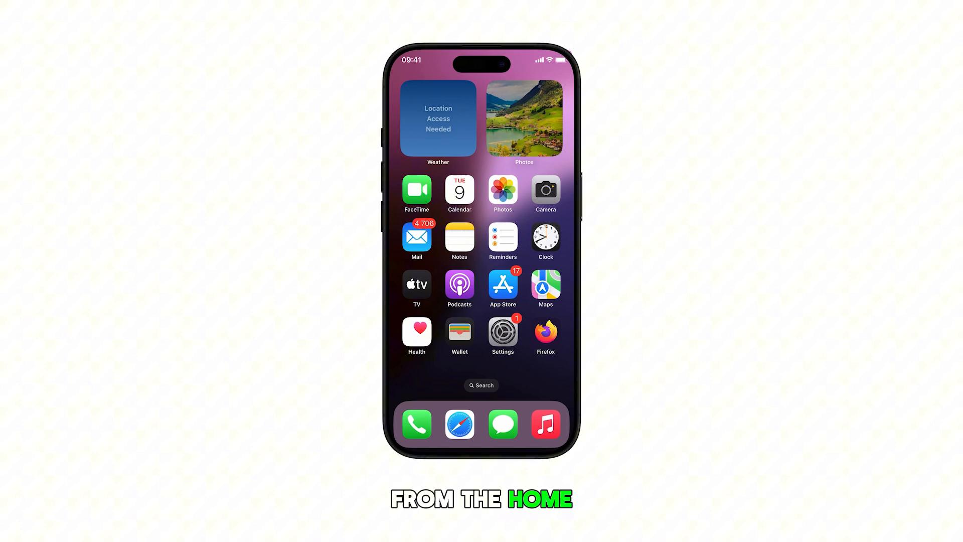
# Step: Open Settings > Display & Brightness and reach the Auto-Lock list, currently 1 minute
pyautogui.click(503, 332)
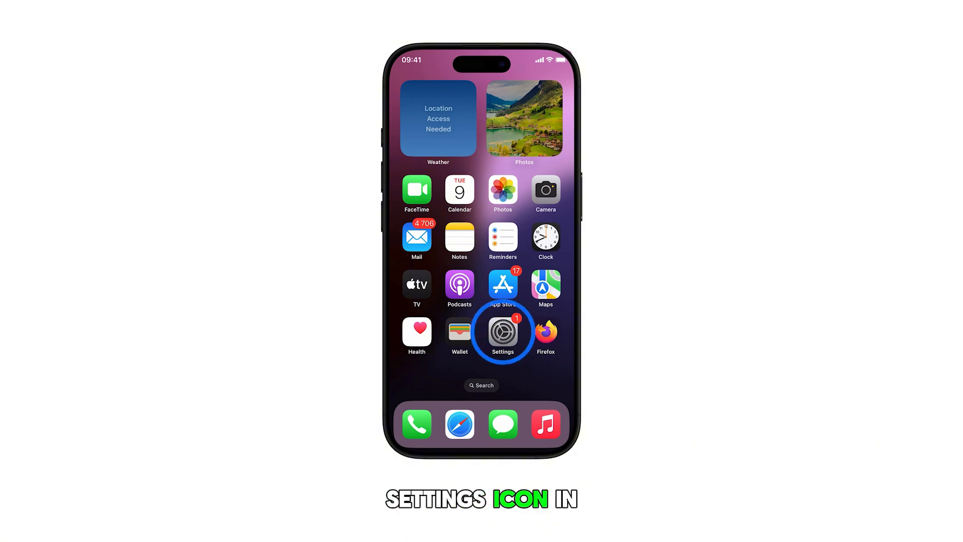
pyautogui.click(503, 331)
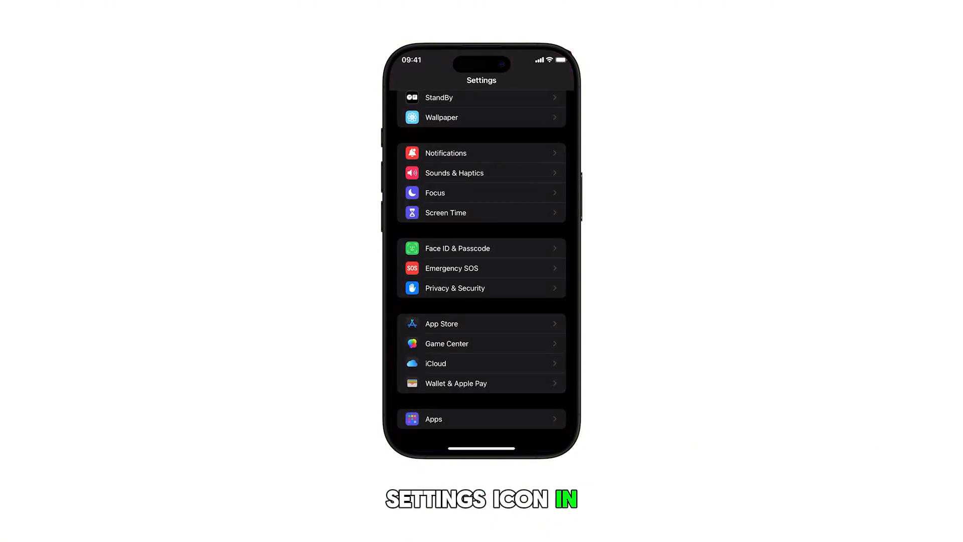
pyautogui.scroll(3)
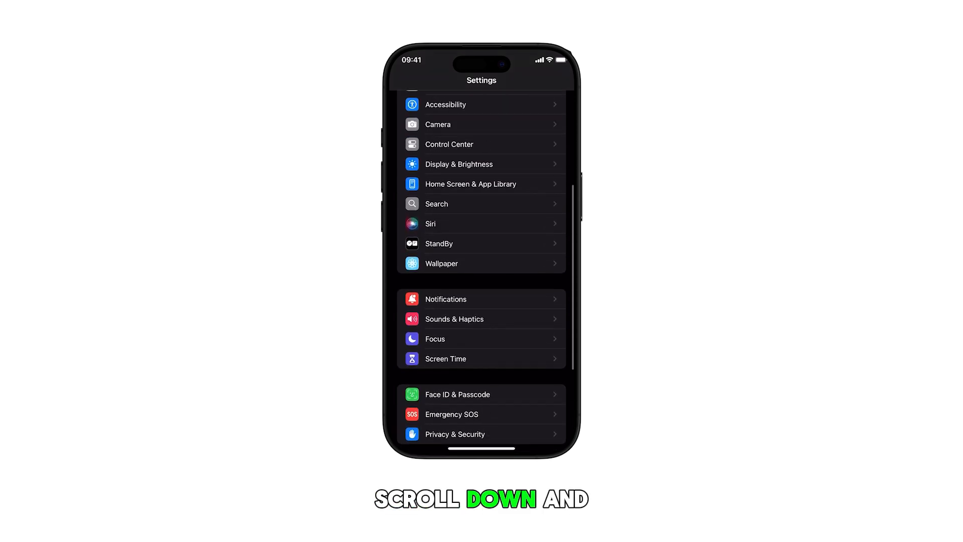
pyautogui.scroll(3)
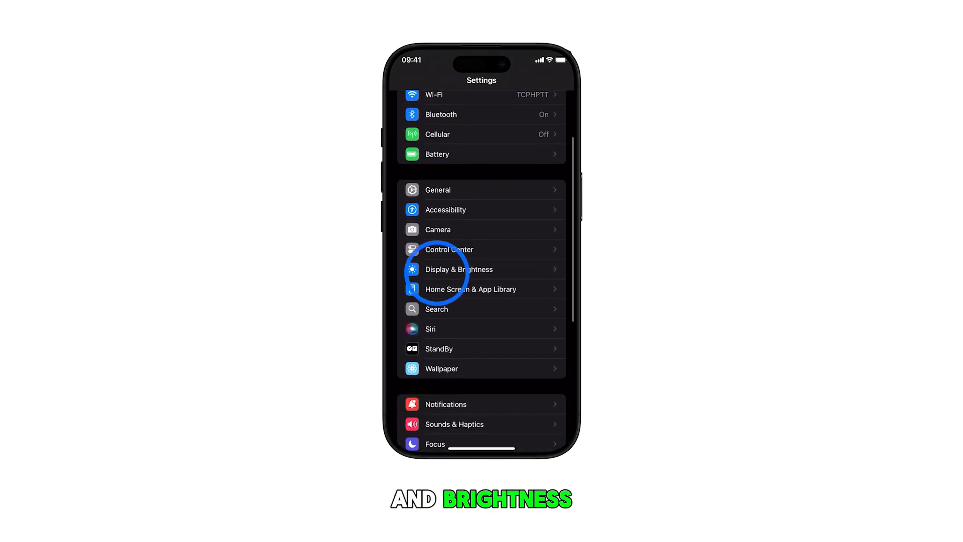
pyautogui.click(458, 269)
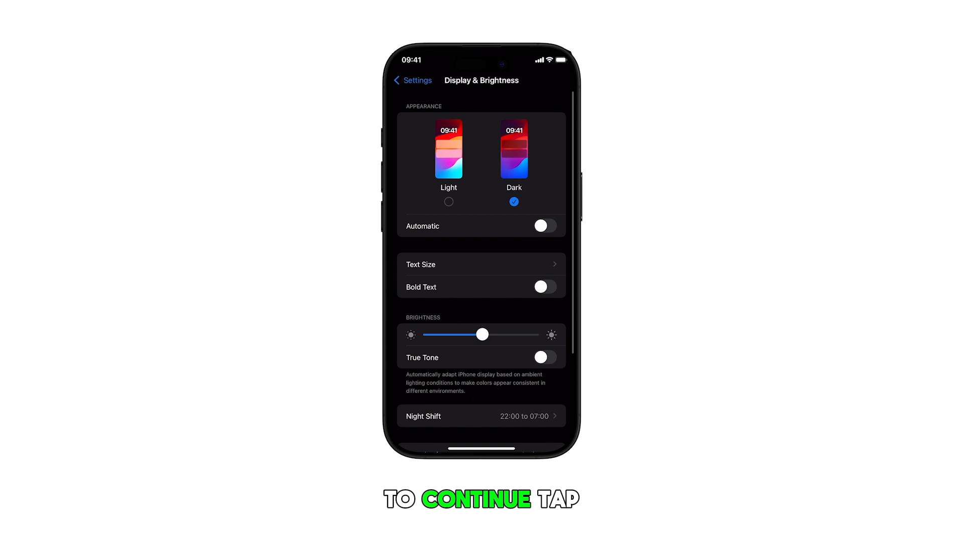
pyautogui.scroll(-3)
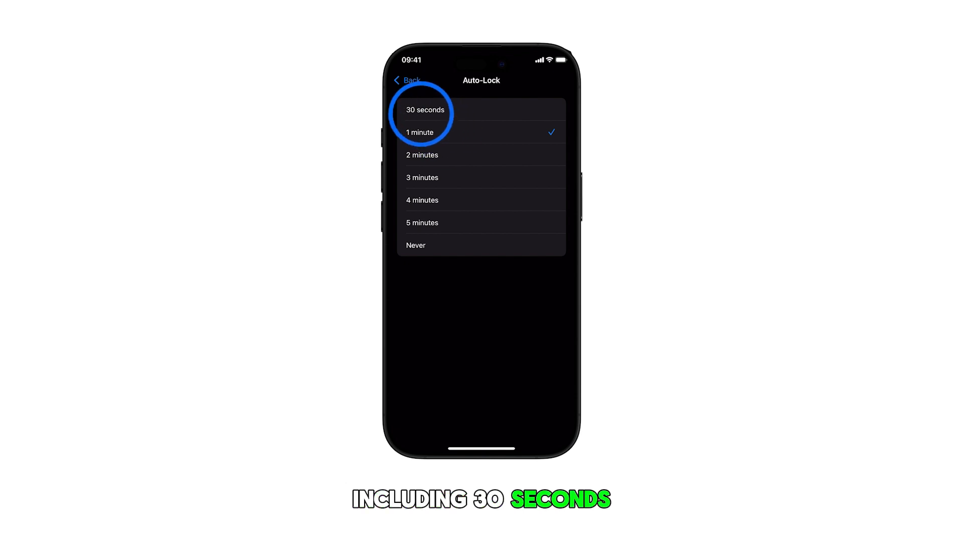
# Step: Select 3 minutes, then Never for Auto-Lock, and return to Display & Brightness
pyautogui.click(424, 110)
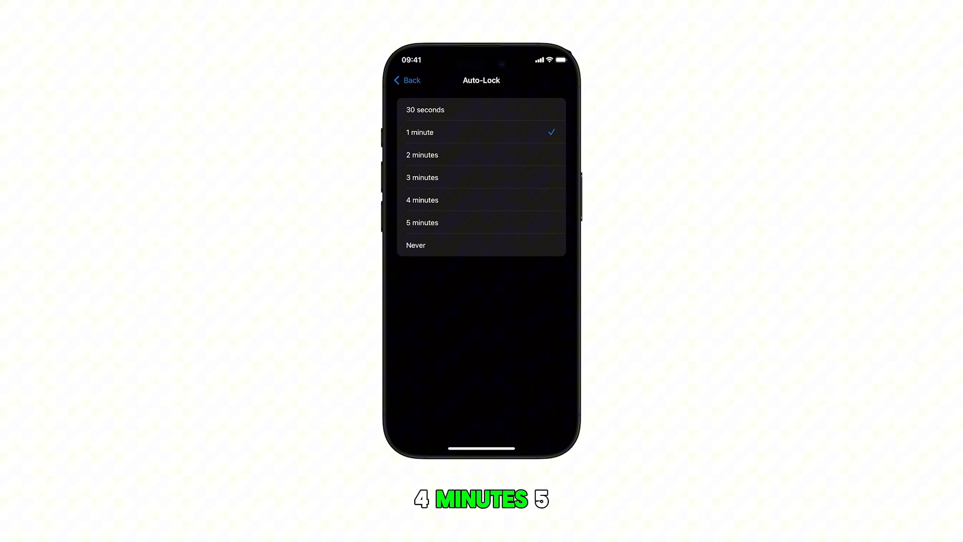
pyautogui.click(422, 155)
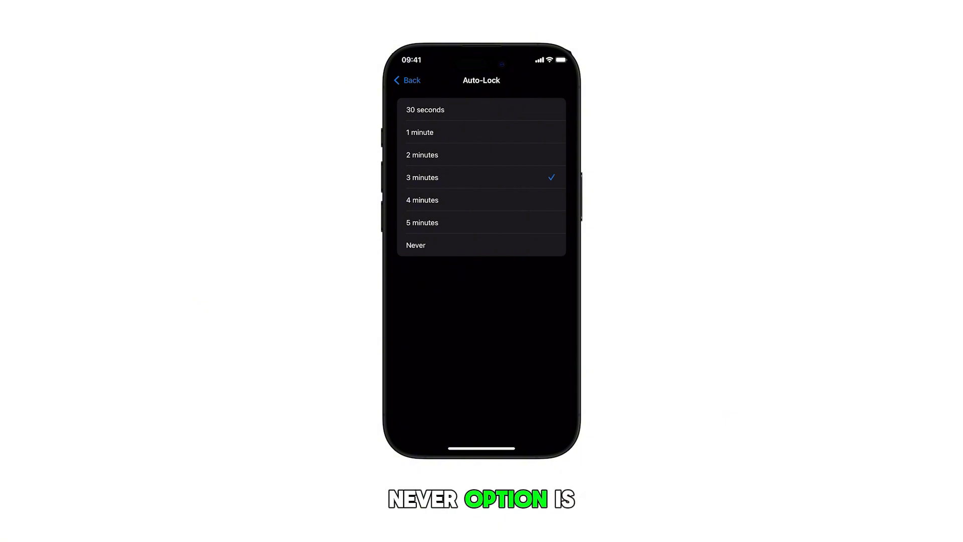
pyautogui.click(482, 223)
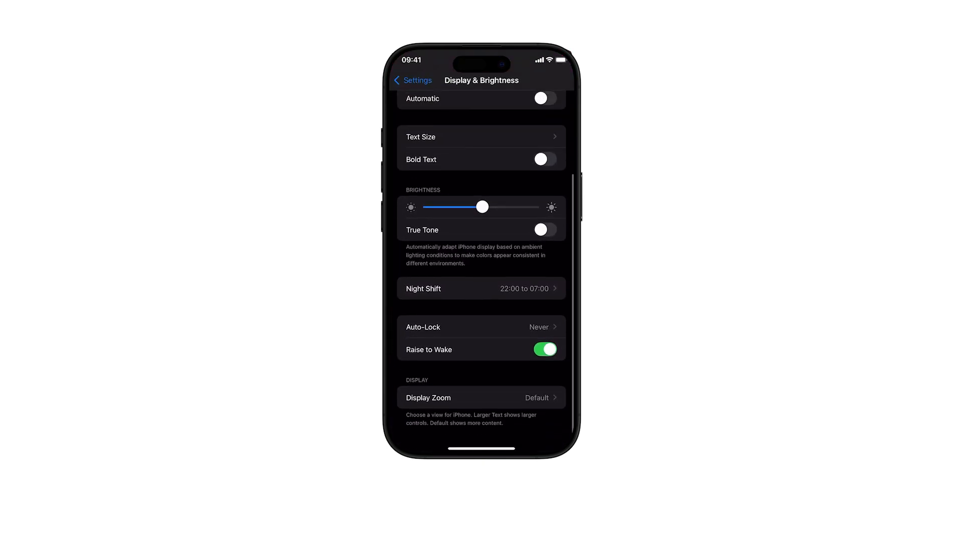
# Step: Switch Auto-Lock from Never to 1 minute and return to Display & Brightness
pyautogui.click(481, 327)
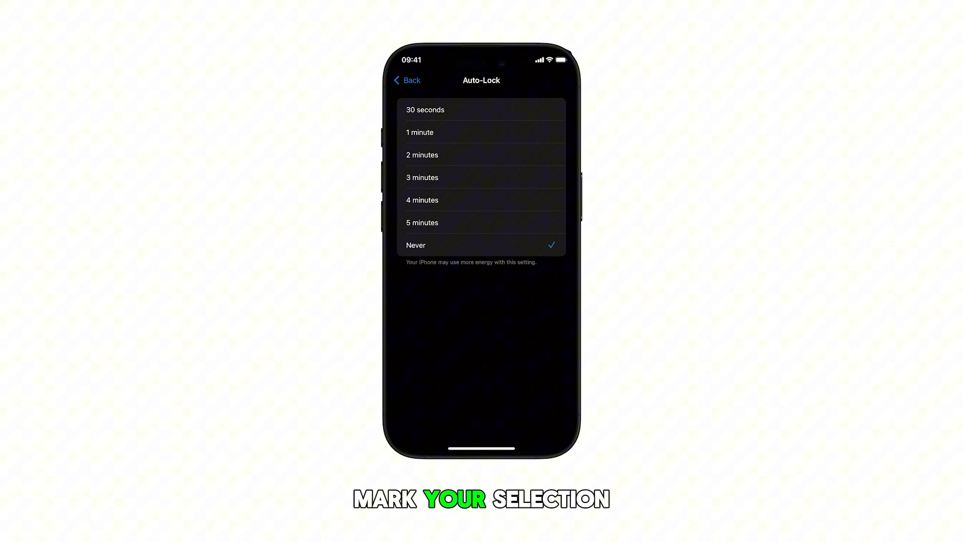
pyautogui.click(420, 132)
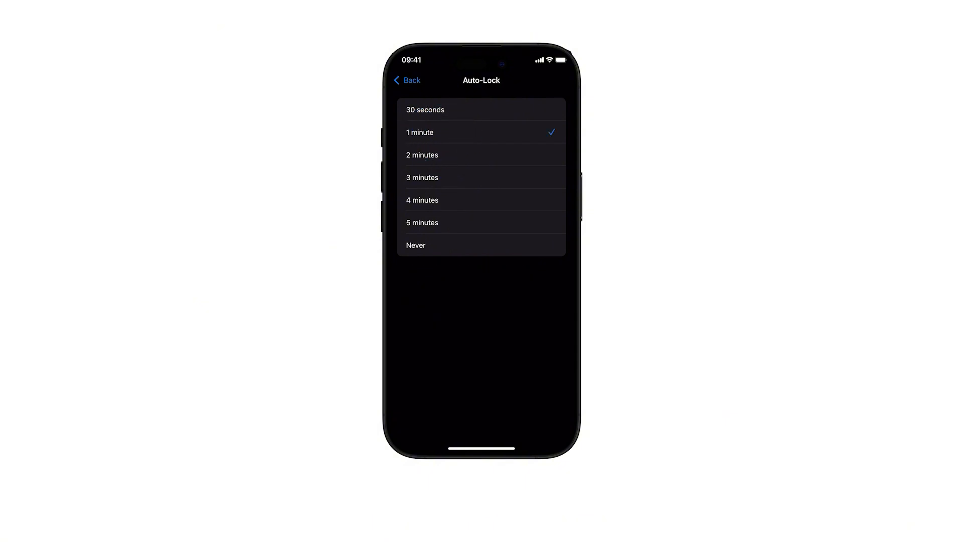
pyautogui.click(407, 80)
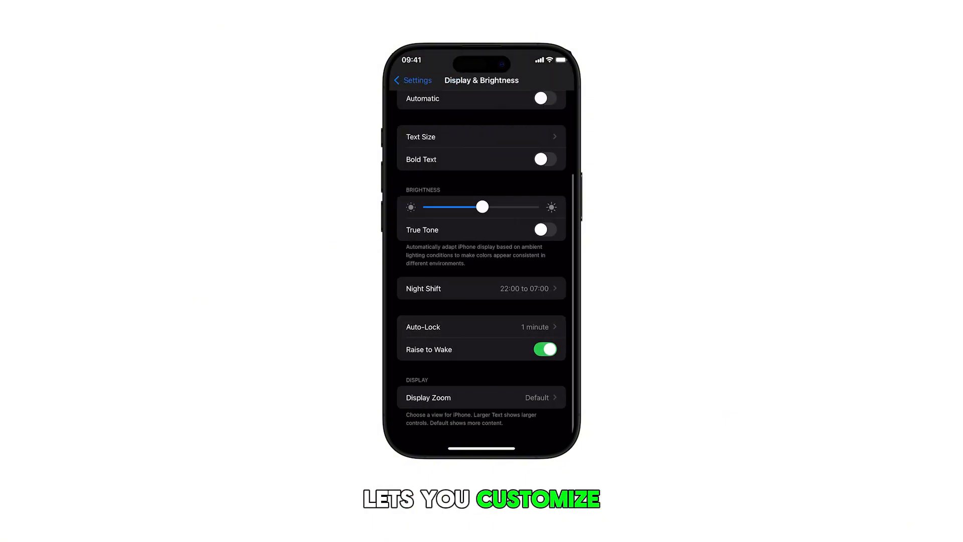